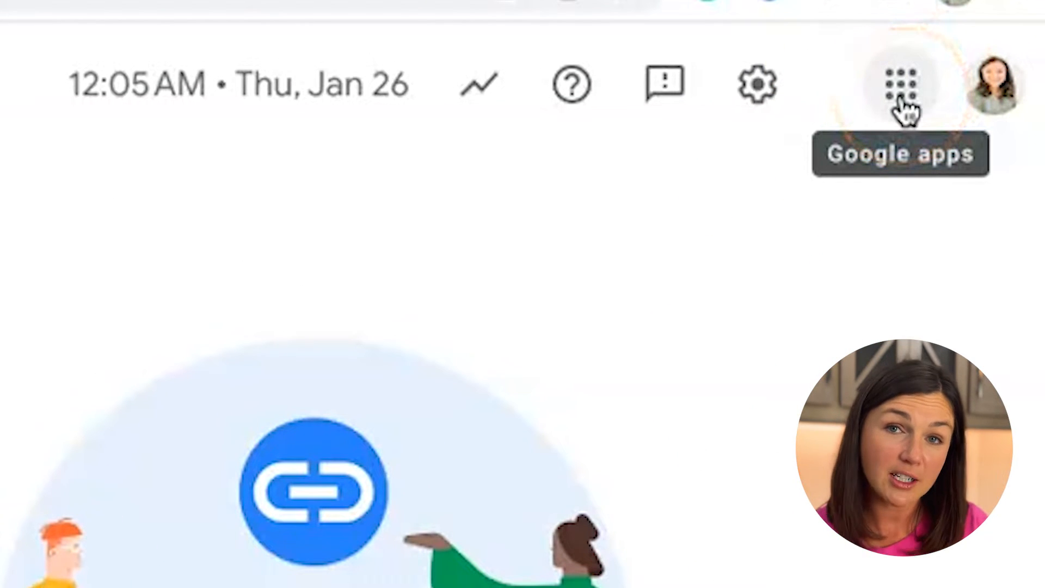
Step: Go to Google Meet from the Google apps menu and start creating a new meeting
{"action": "left_click", "coordinate": [904, 85]}
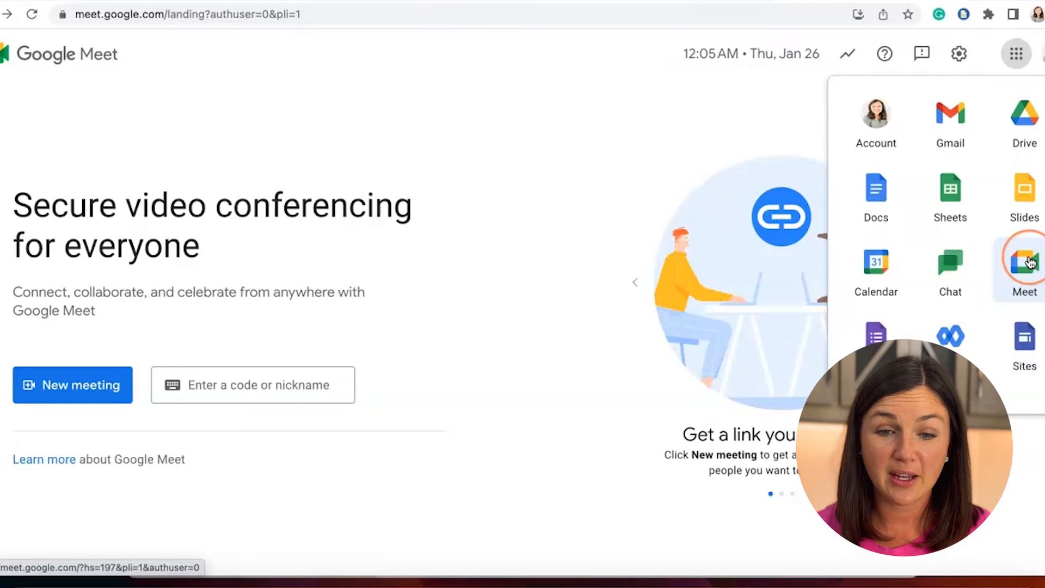
{"action": "left_click", "coordinate": [1025, 260]}
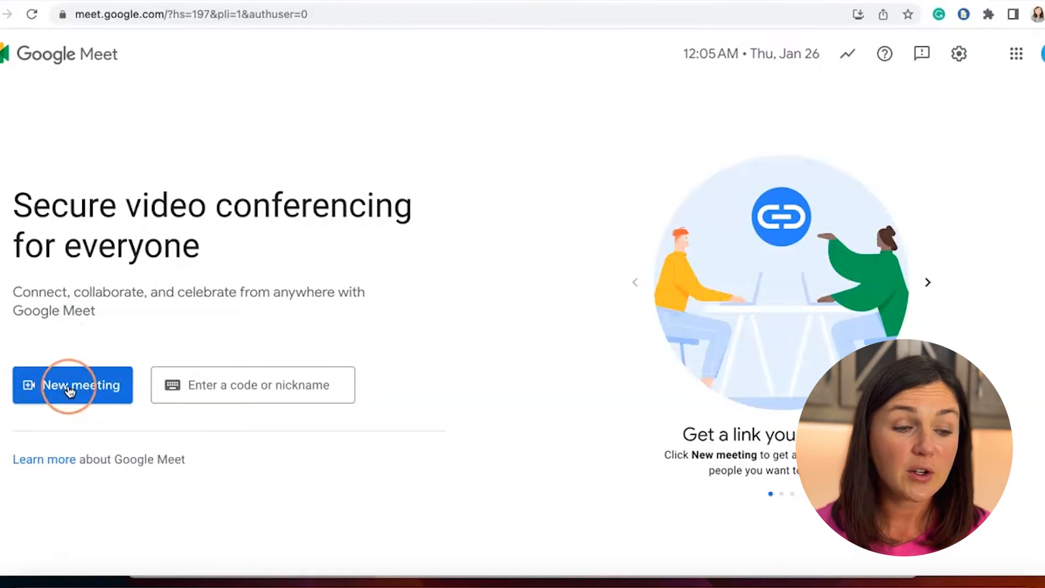
{"action": "left_click", "coordinate": [72, 385]}
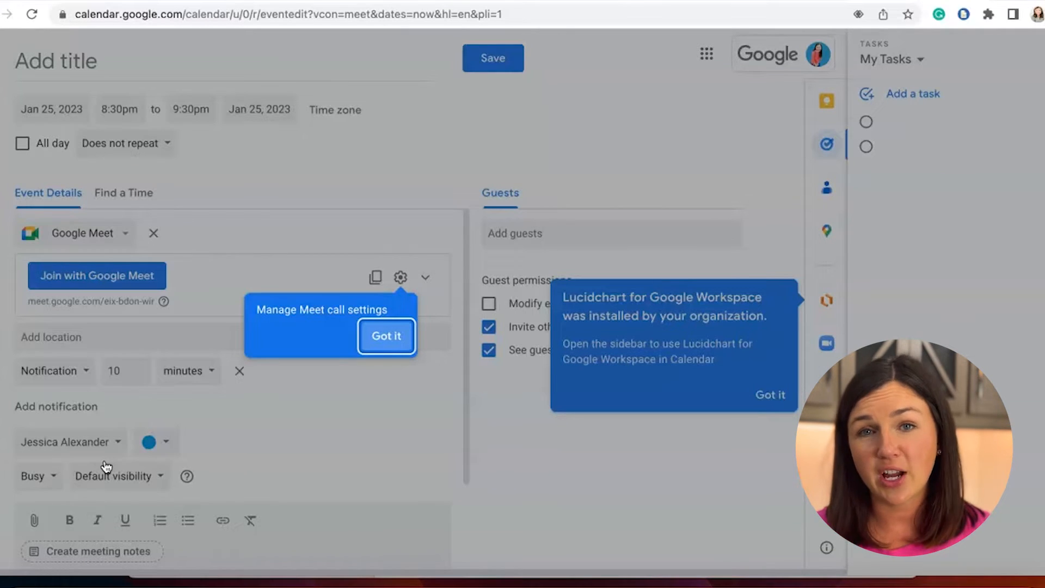
Step: Dismiss the Meet call settings tip and return to the Google Meet home page
{"action": "left_click", "coordinate": [387, 337]}
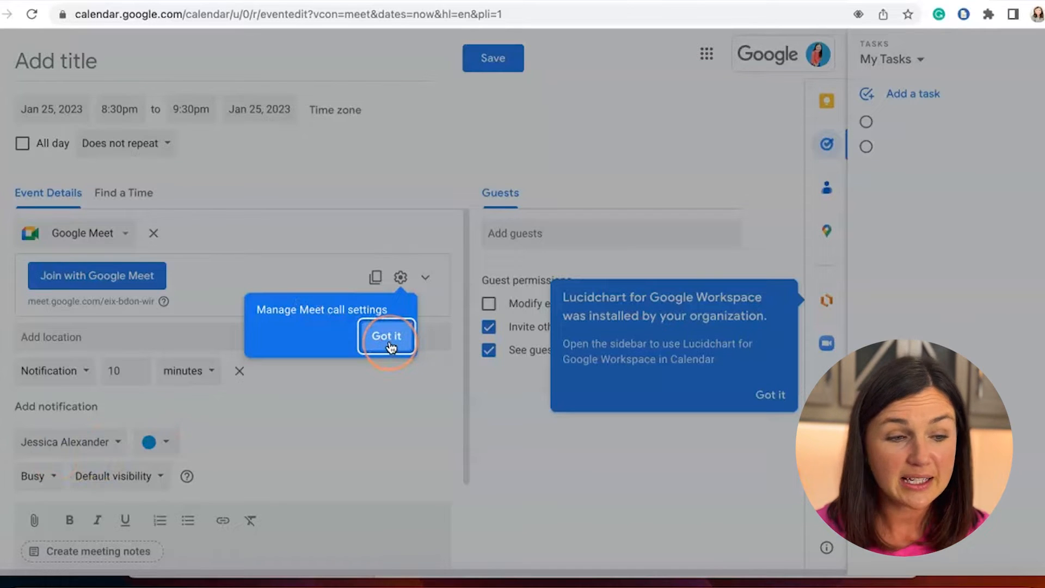
{"action": "left_click", "coordinate": [387, 336]}
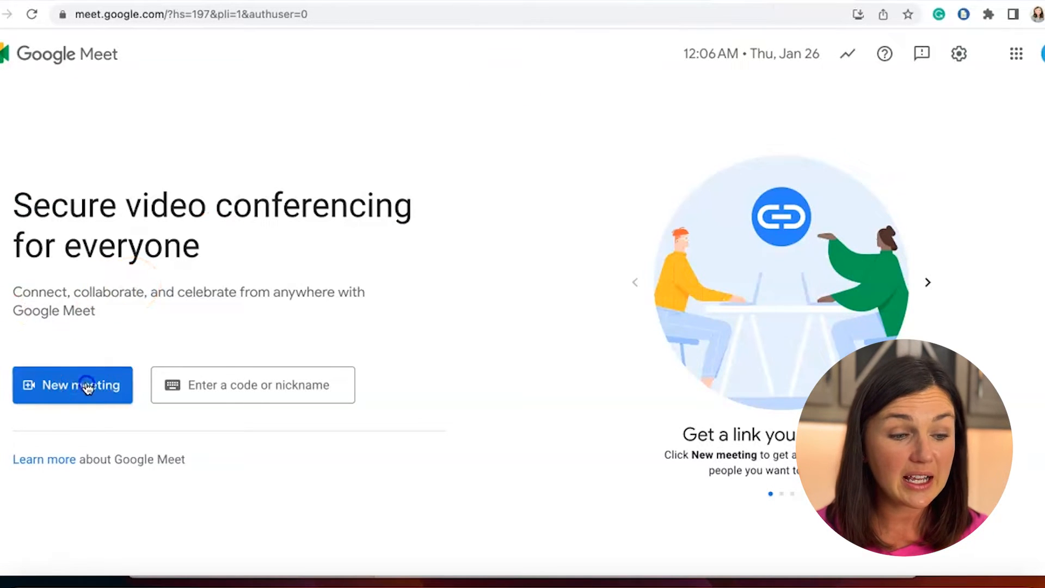
Step: Start an instant meeting from the New meeting options
{"action": "left_click", "coordinate": [72, 384]}
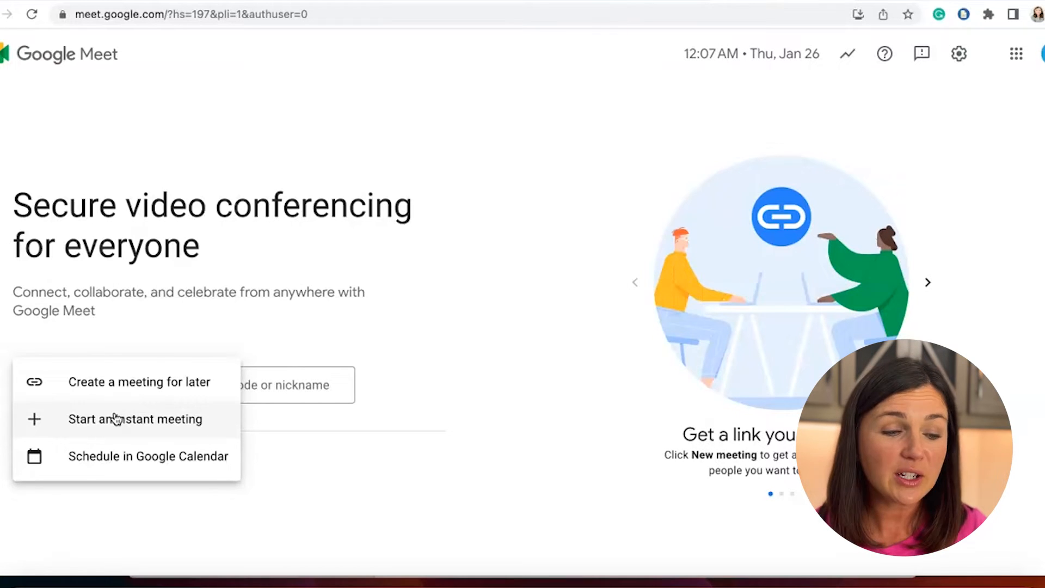
{"action": "left_click", "coordinate": [110, 426]}
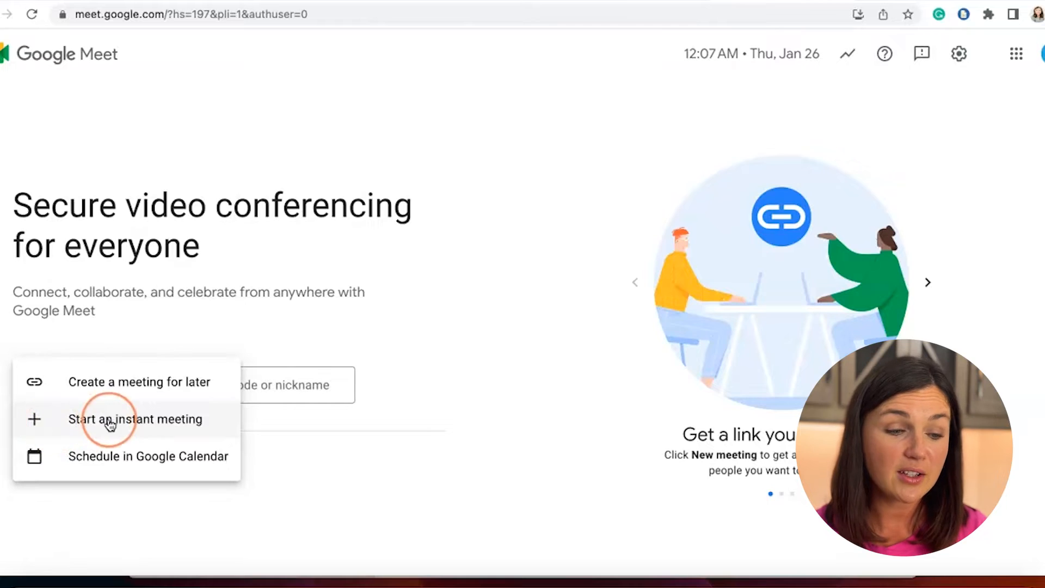
{"action": "left_click", "coordinate": [136, 418]}
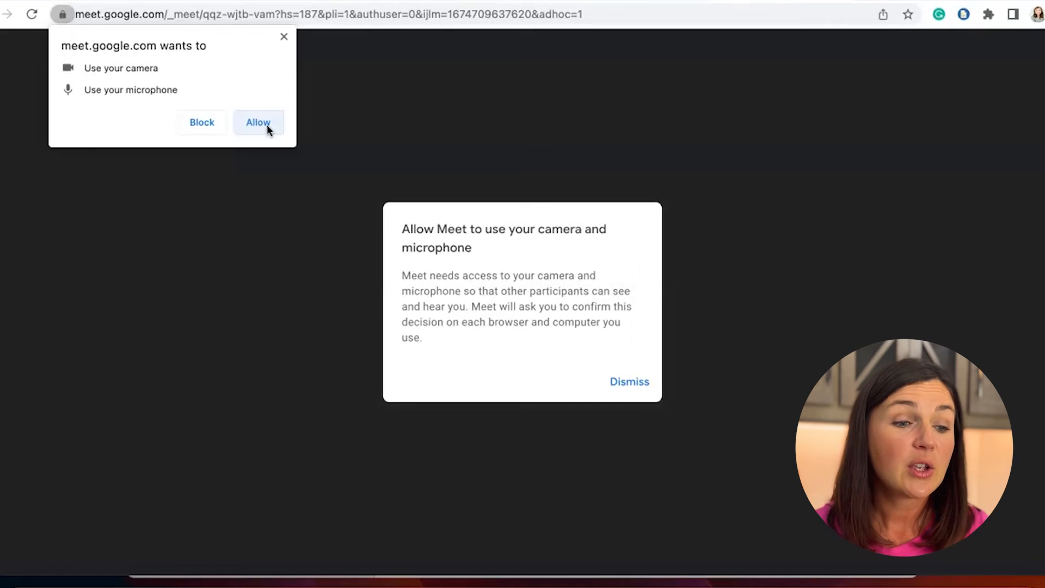
Step: Allow camera and microphone access and close Meet's permission explanation
{"action": "left_click", "coordinate": [258, 122]}
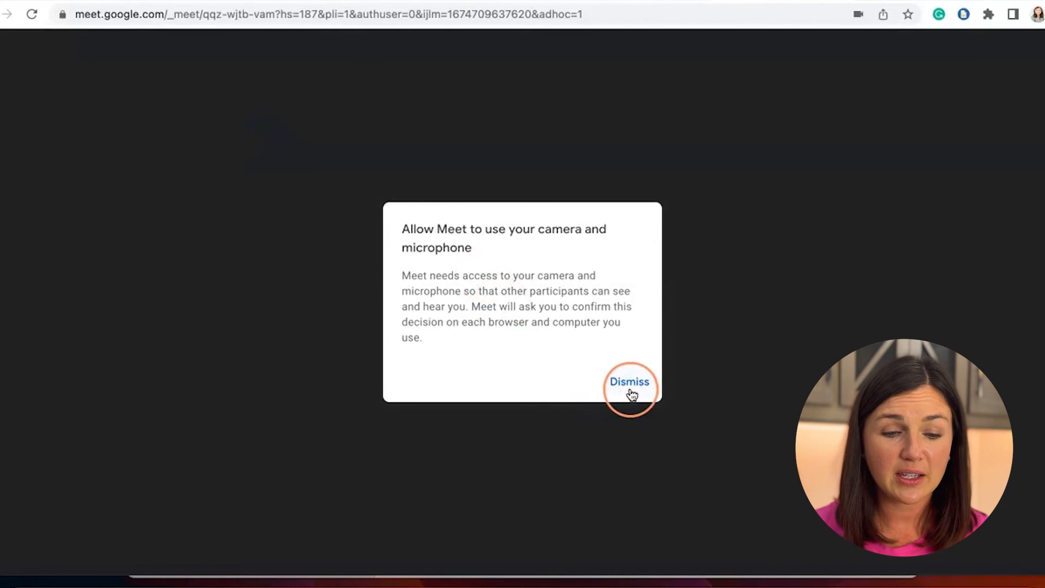
{"action": "left_click", "coordinate": [628, 381]}
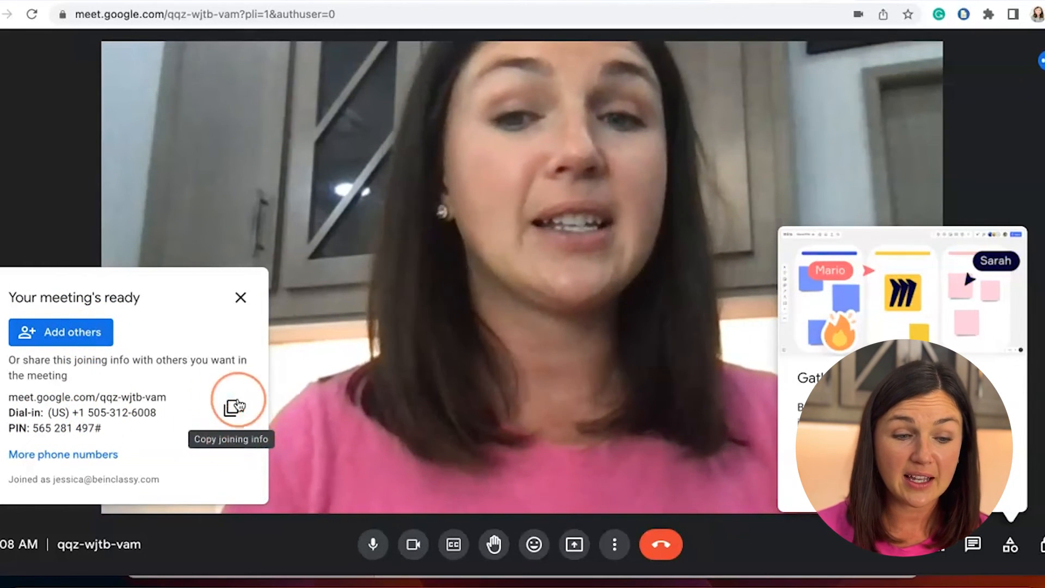
Step: Copy the joining info from the 'Your meeting's ready' panel
{"action": "left_click", "coordinate": [236, 405]}
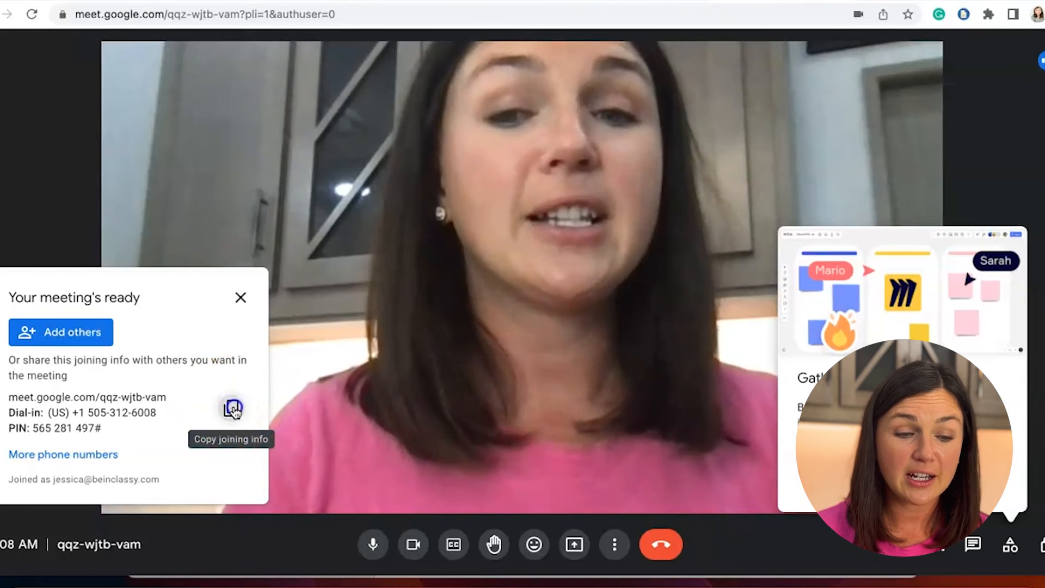